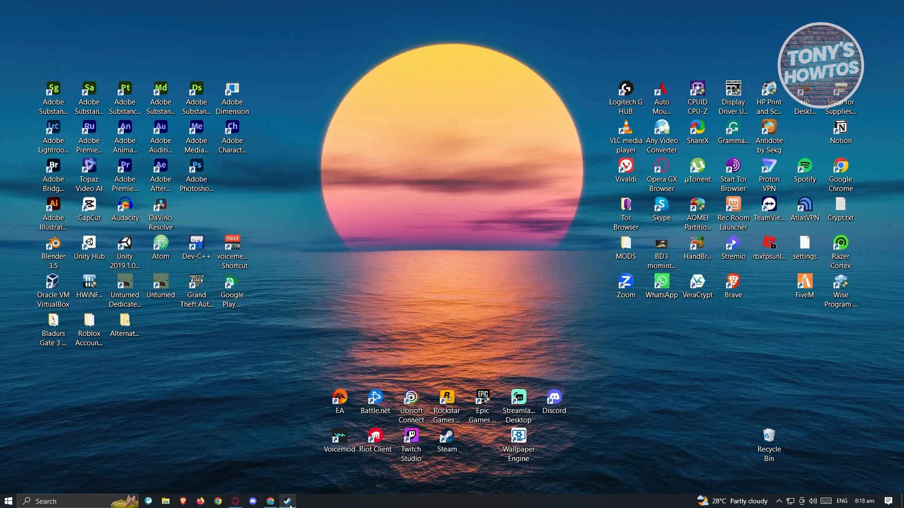
# - Launch the Steam client from its desktop icon
pyautogui.click(287, 500)
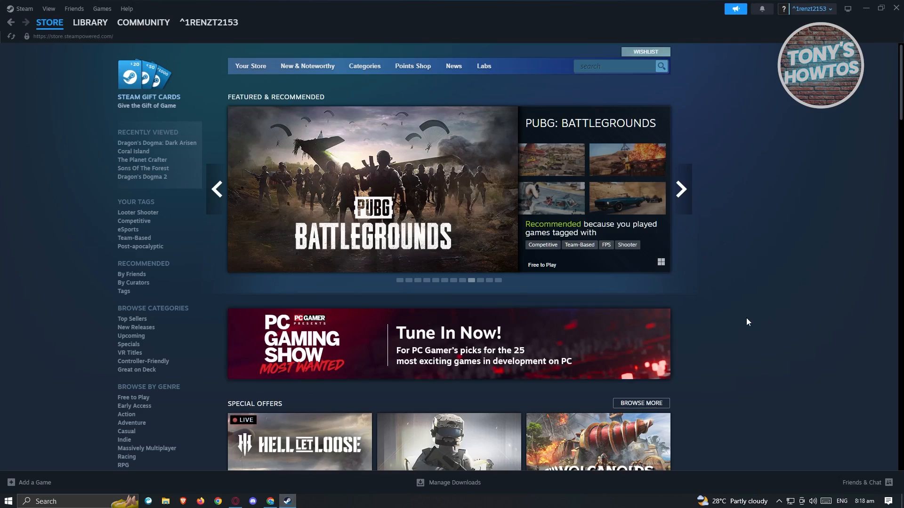
# - Search the store for 'GEOMETRY D', open Geometry Dash's page and add it to the cart
pyautogui.click(679, 189)
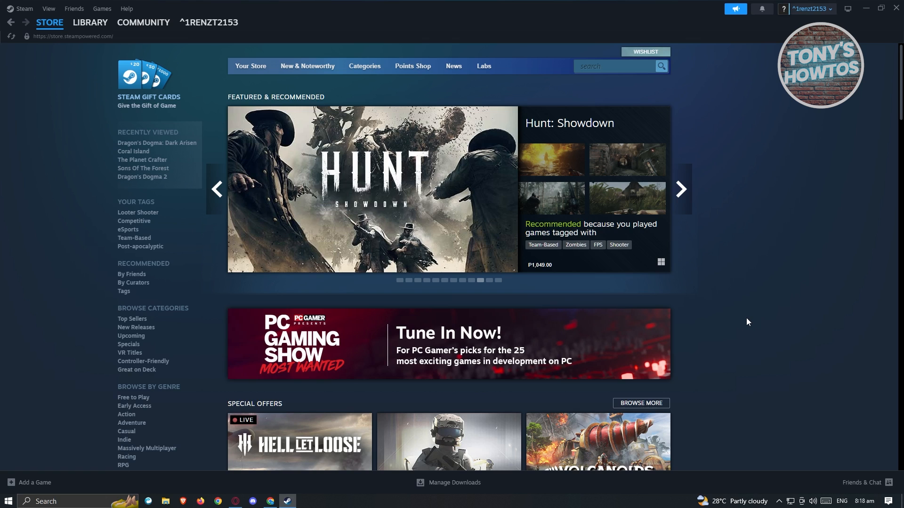
pyautogui.click(679, 189)
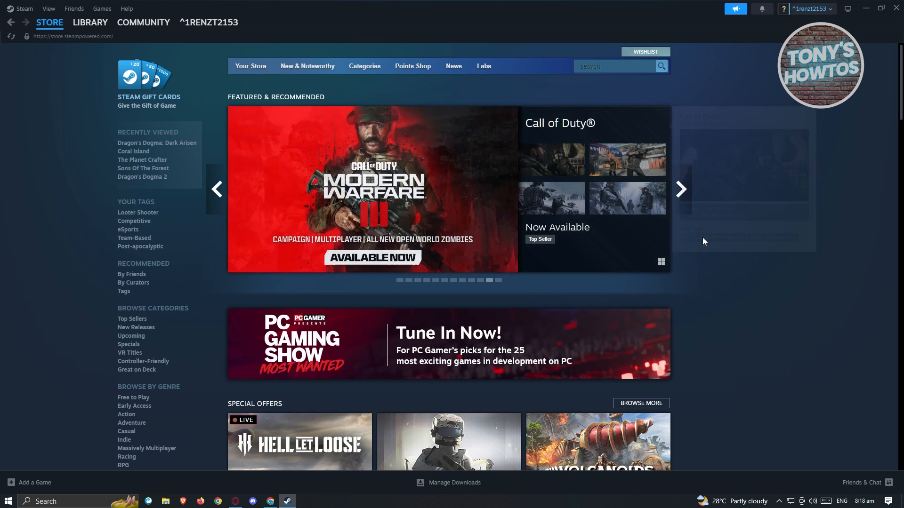
pyautogui.click(49, 22)
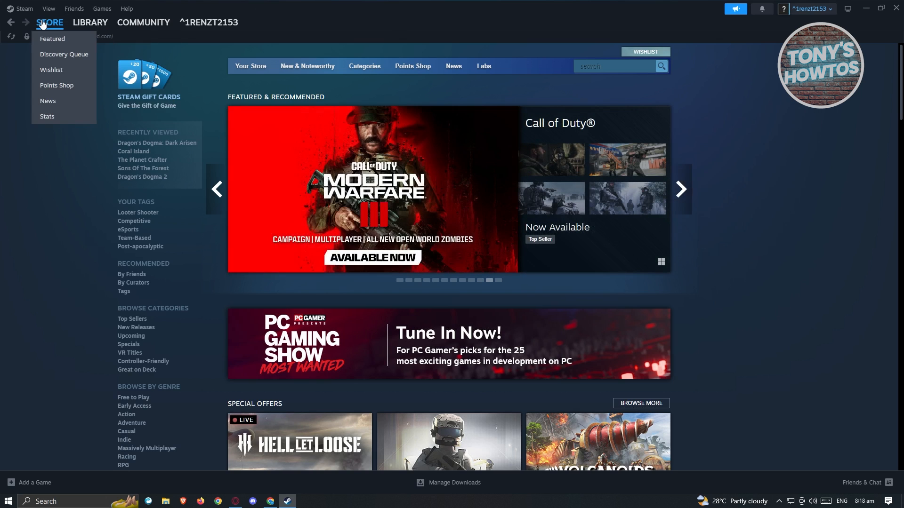
pyautogui.moveTo(97, 33)
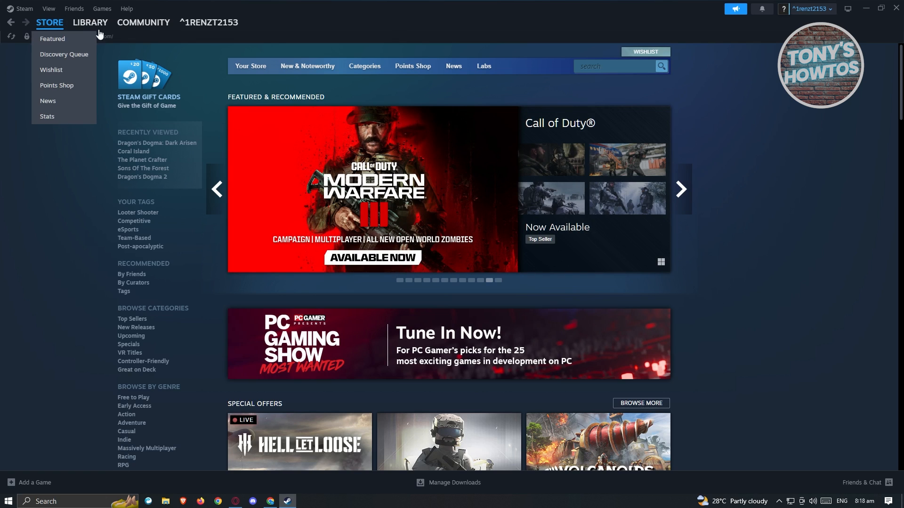
pyautogui.click(613, 66)
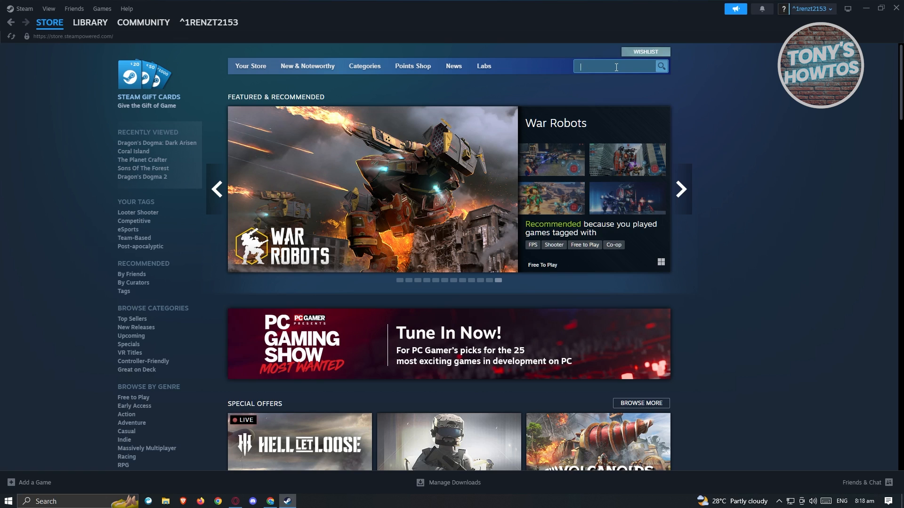
pyautogui.write('GEO')
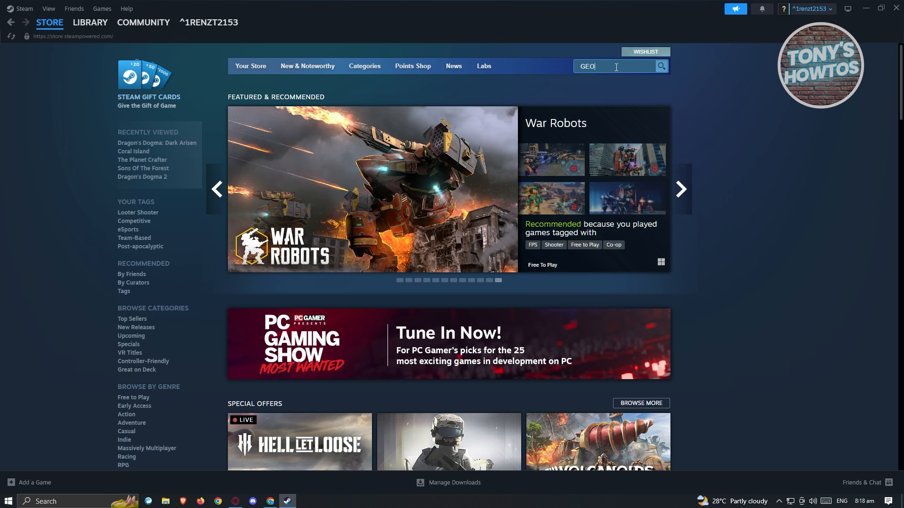
pyautogui.write('METRY D')
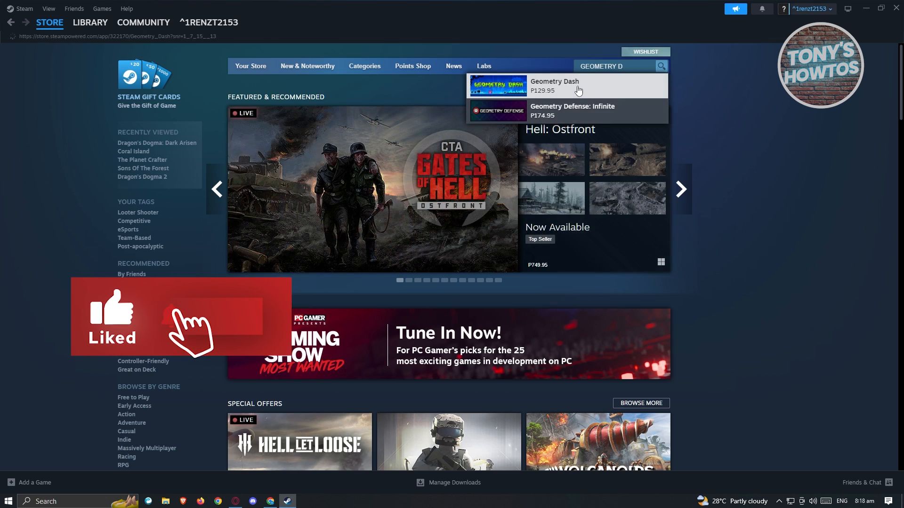
pyautogui.click(553, 85)
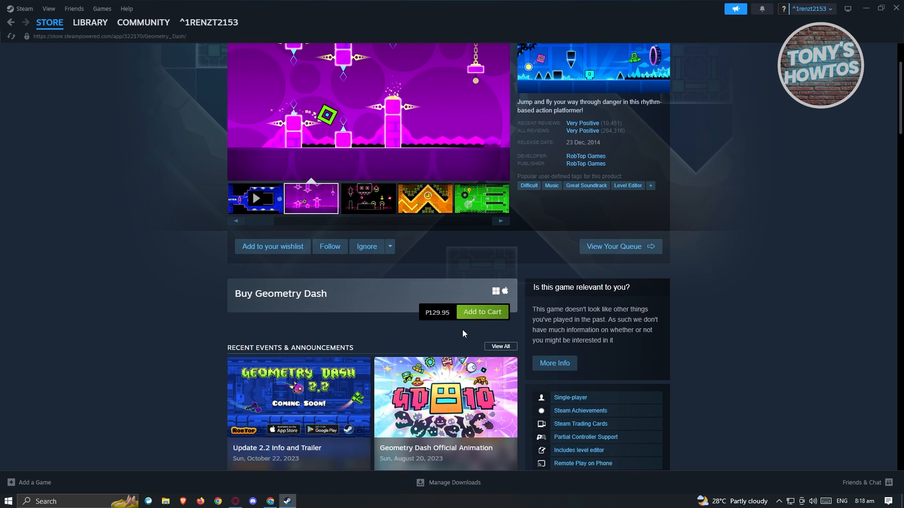
pyautogui.click(481, 312)
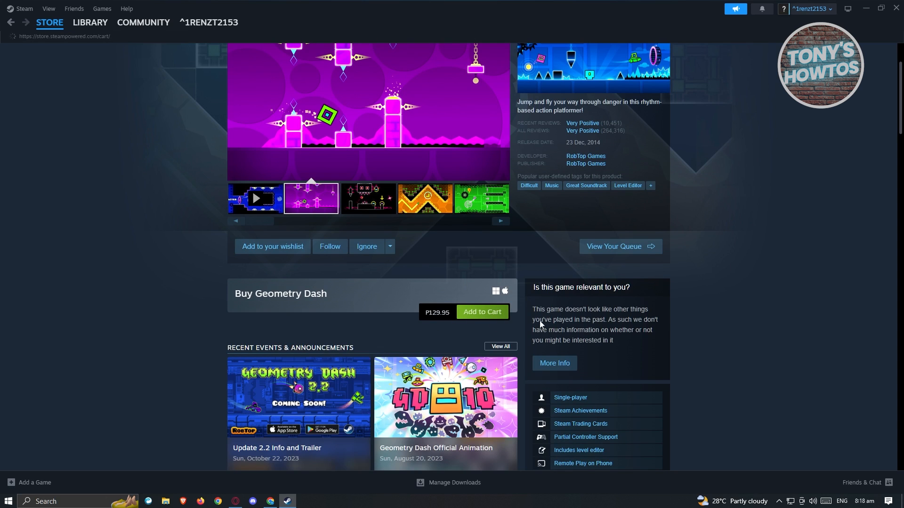
# - Open the cart showing Geometry Dash at an estimated total of P129.95
pyautogui.click(480, 312)
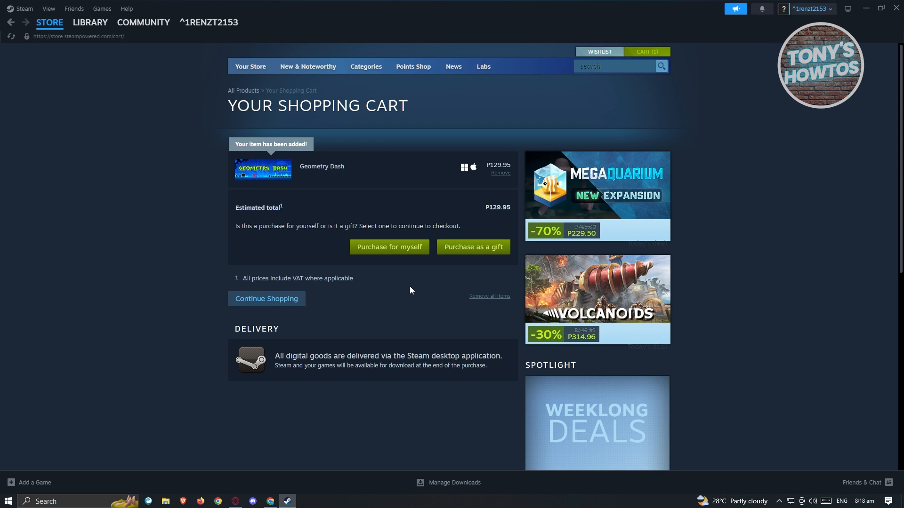
pyautogui.moveTo(389, 247)
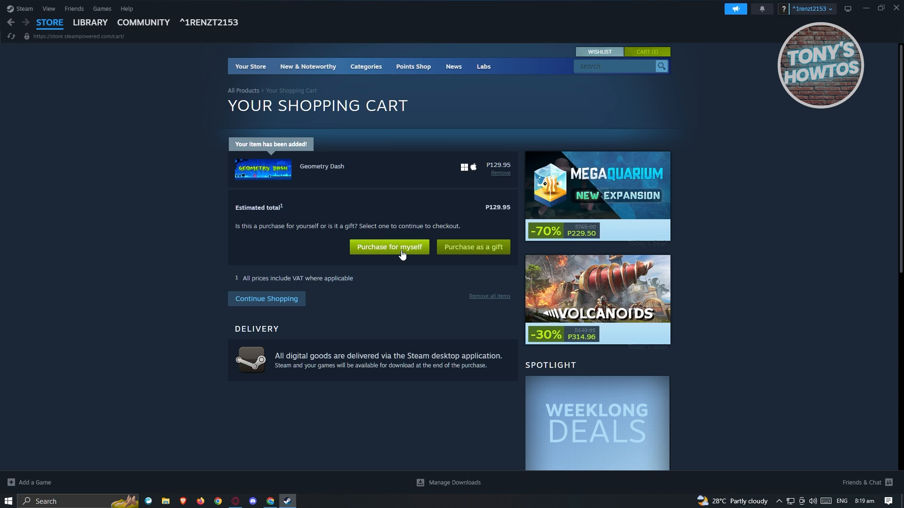
pyautogui.moveTo(473, 246)
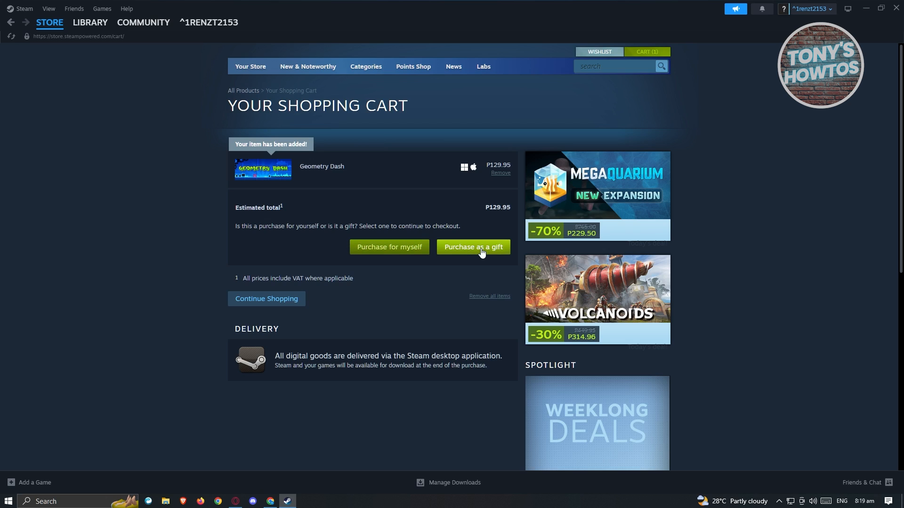
pyautogui.moveTo(389, 247)
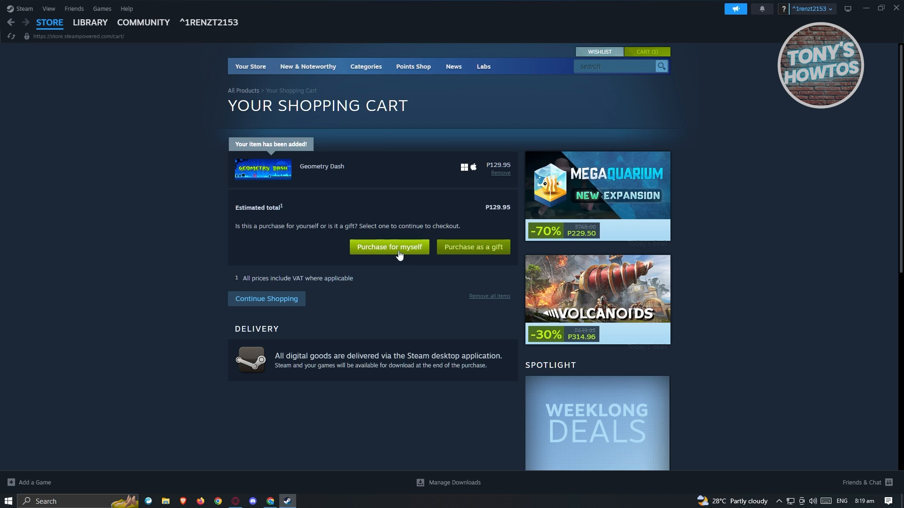
# - Start purchasing for myself and expand the payment method list
pyautogui.click(388, 247)
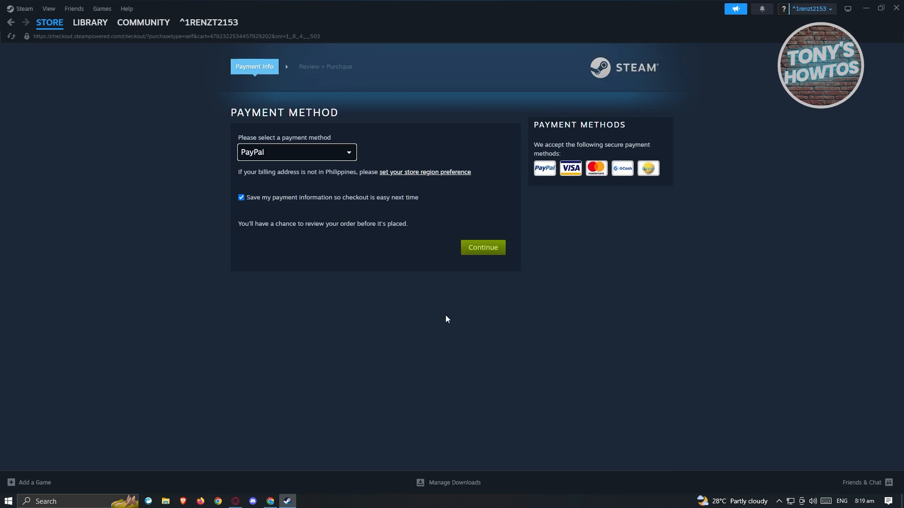
pyautogui.moveTo(352, 166)
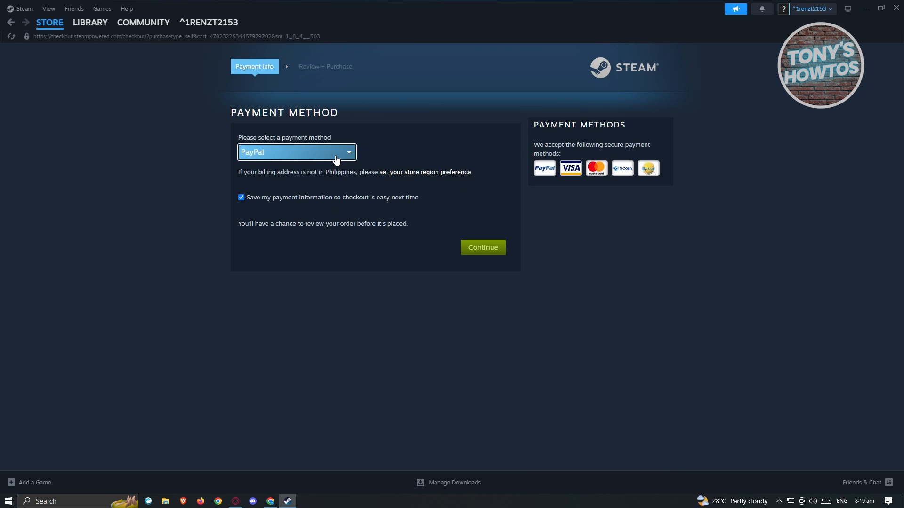
pyautogui.moveTo(349, 157)
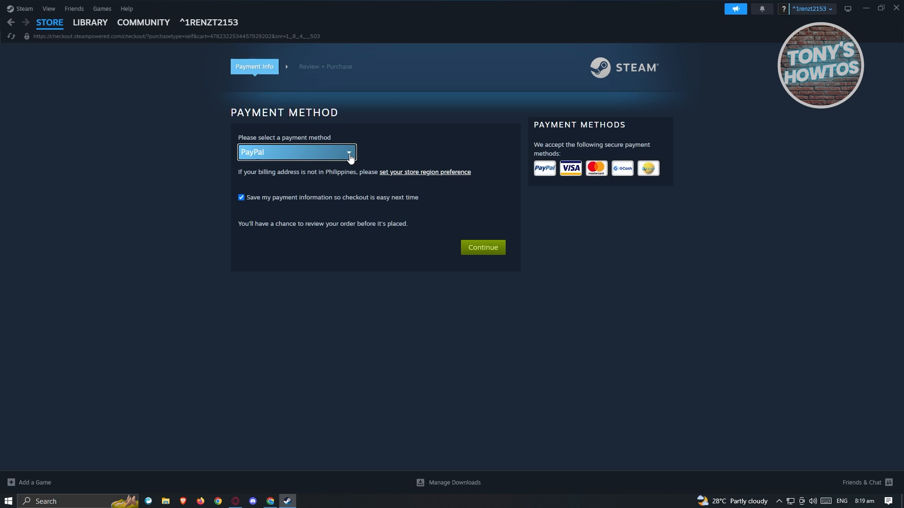
pyautogui.click(348, 153)
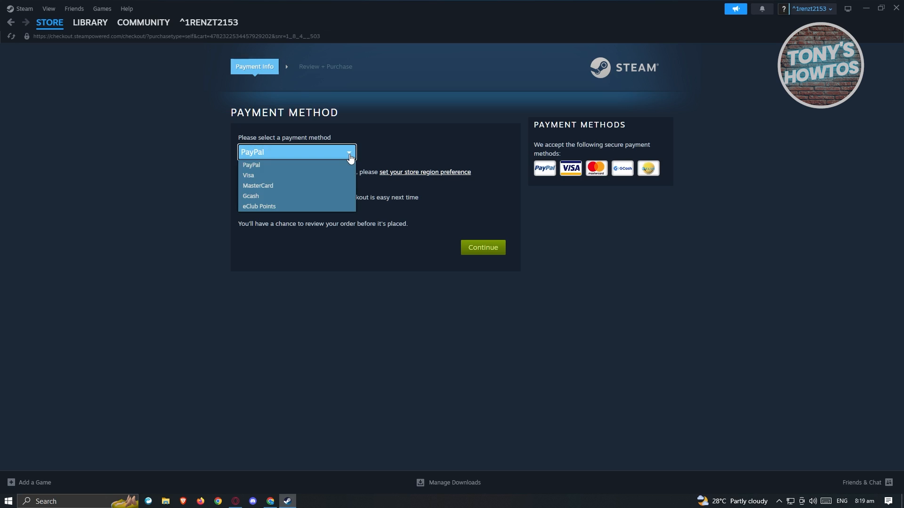
pyautogui.moveTo(326, 167)
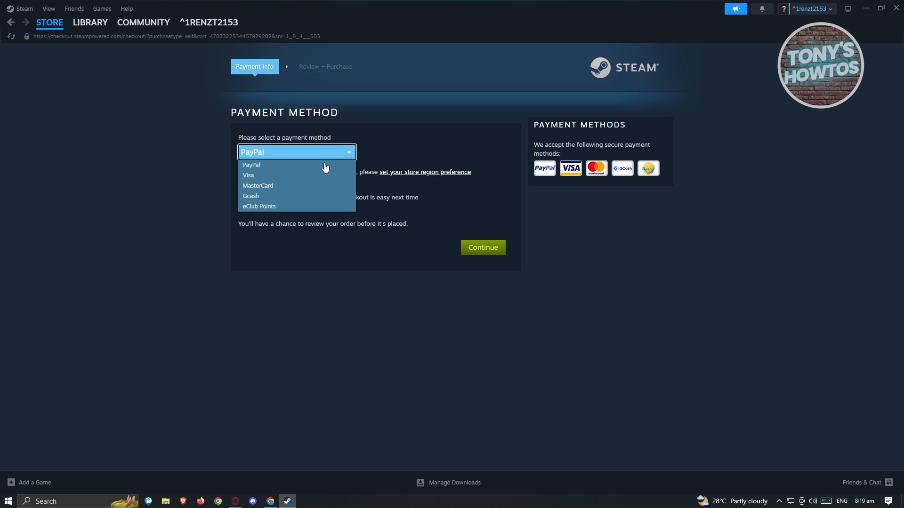
pyautogui.moveTo(251, 196)
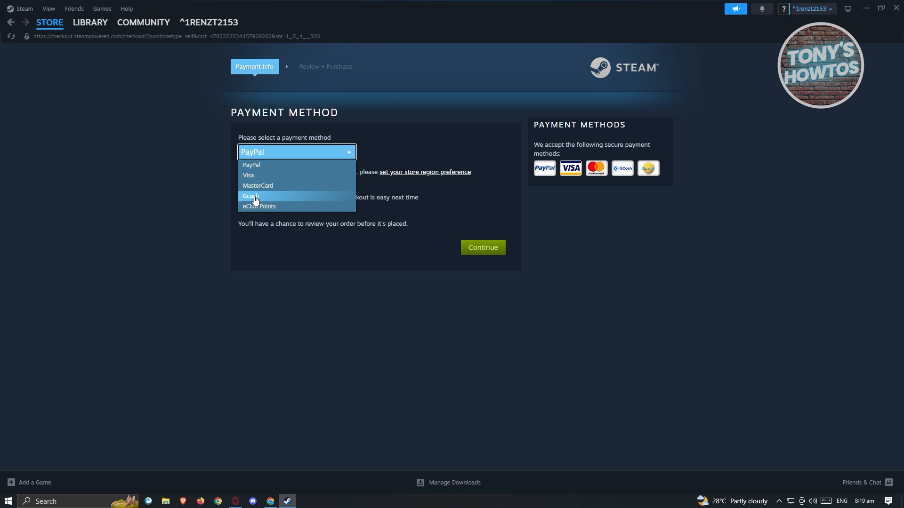
# - Select MasterCard as the payment method to show the card and billing fields
pyautogui.click(258, 185)
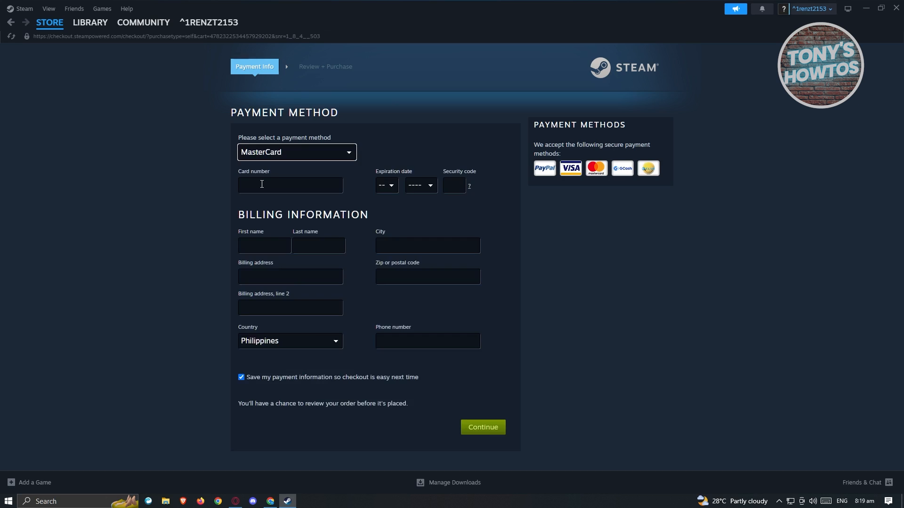
pyautogui.moveTo(402, 224)
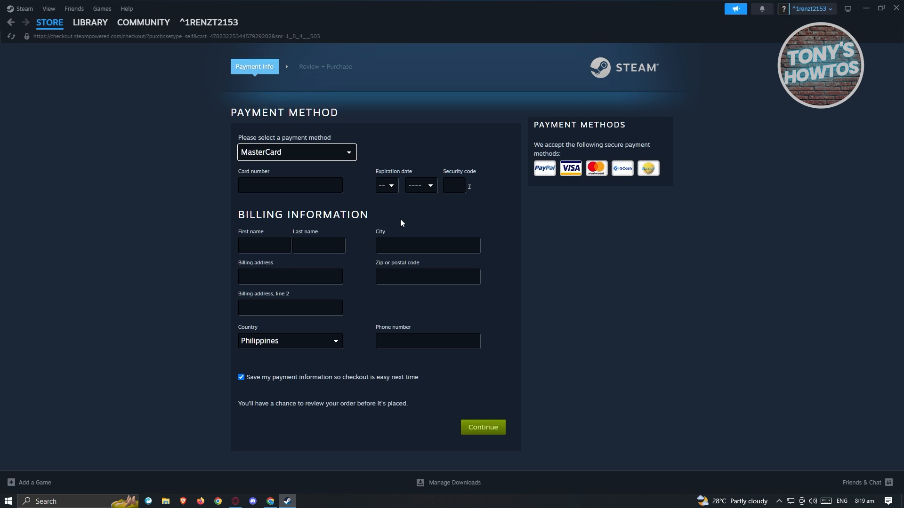
pyautogui.moveTo(378, 220)
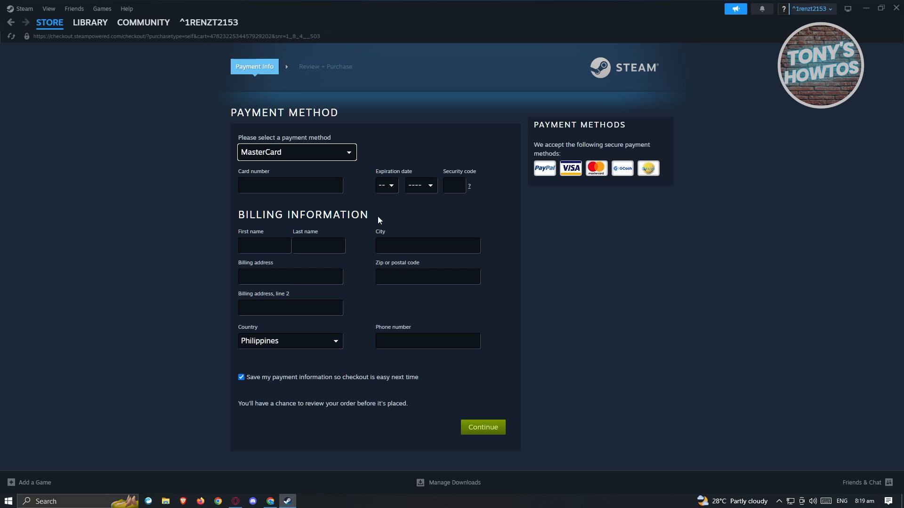
pyautogui.moveTo(529, 443)
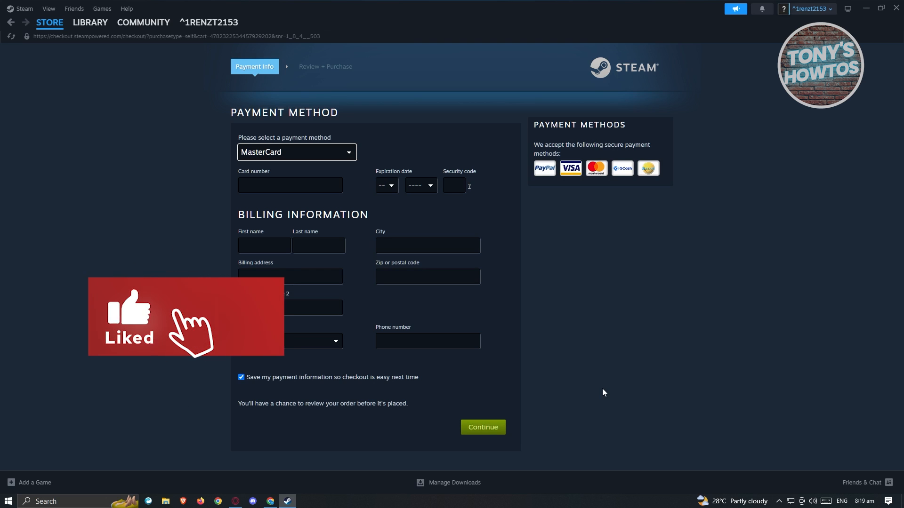
pyautogui.moveTo(745, 333)
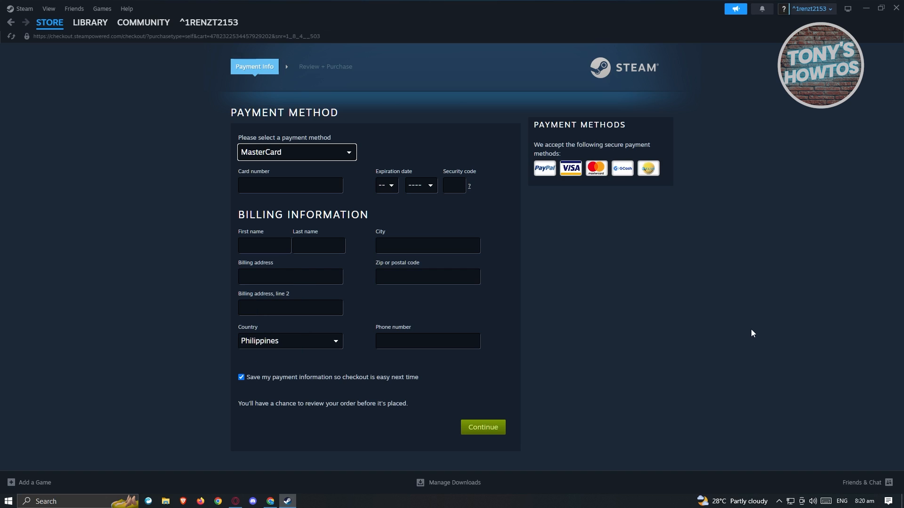
pyautogui.moveTo(49, 233)
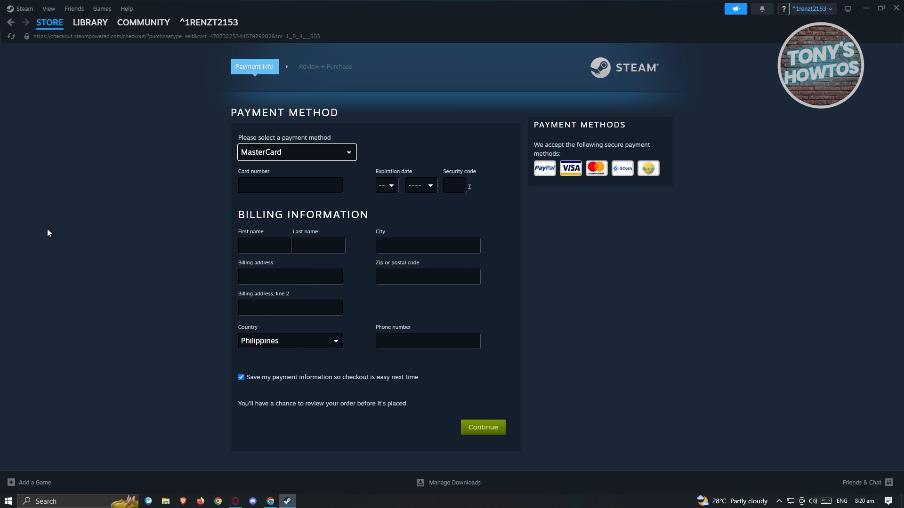
pyautogui.moveTo(66, 215)
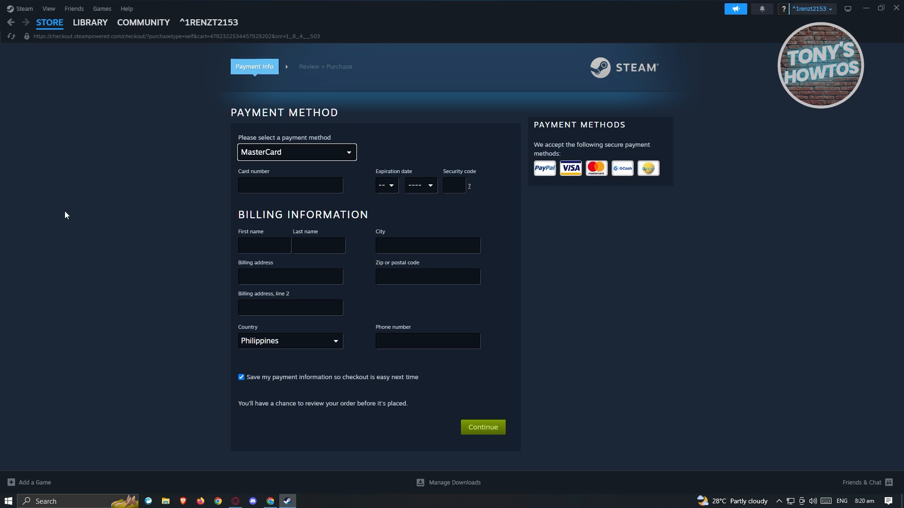
pyautogui.moveTo(359, 207)
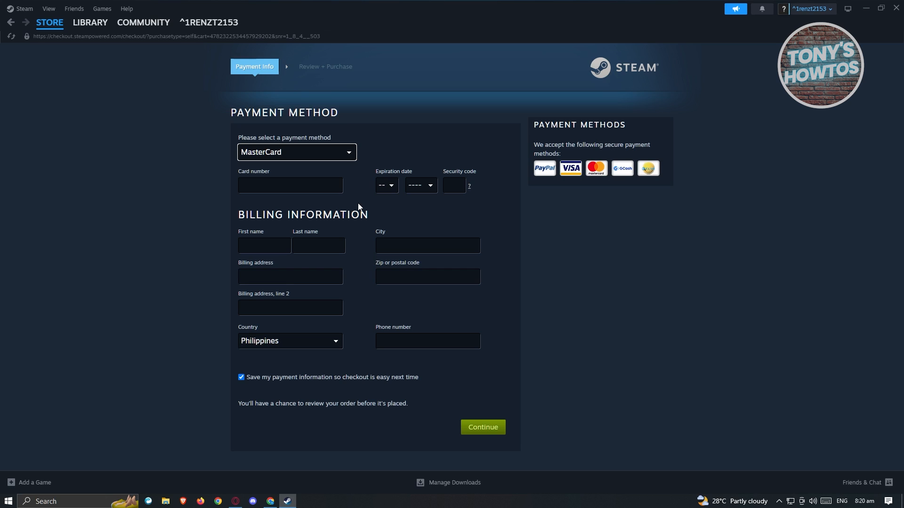
# - Switch to the Library, showing Farlight 84 with its Install button
pyautogui.click(90, 22)
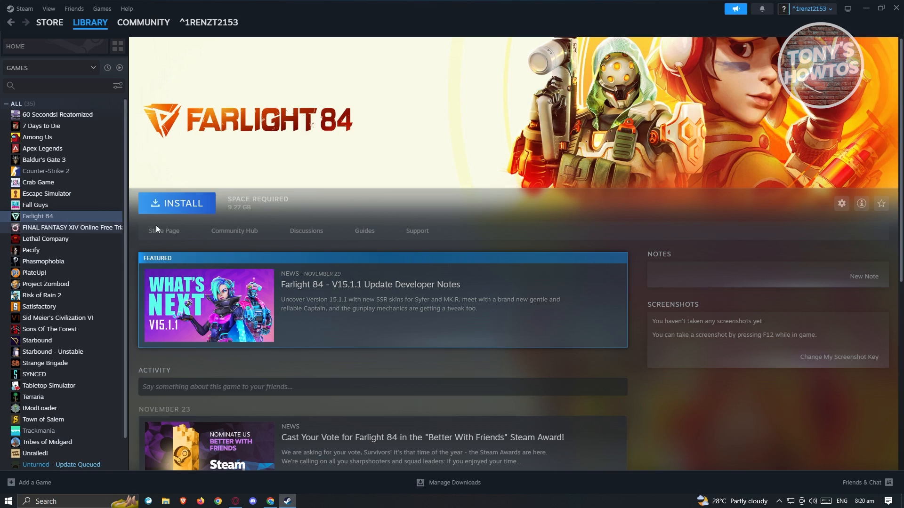
pyautogui.moveTo(209, 205)
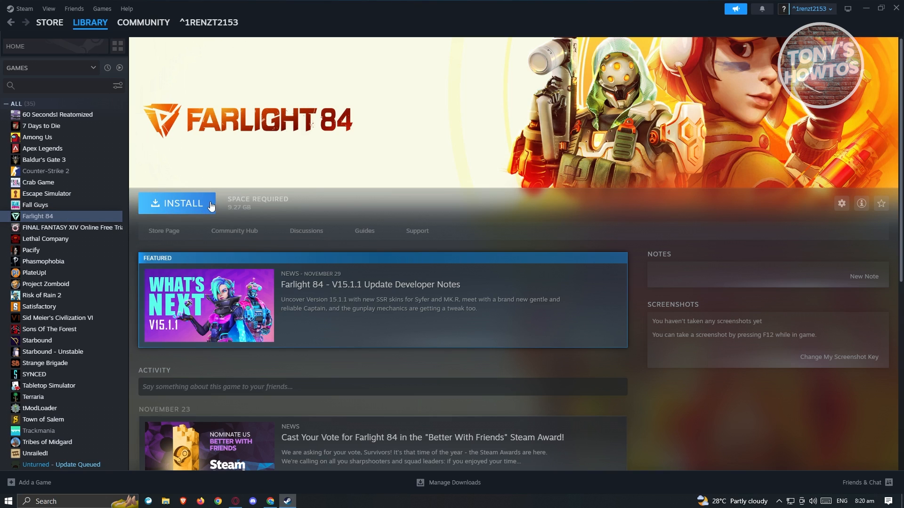